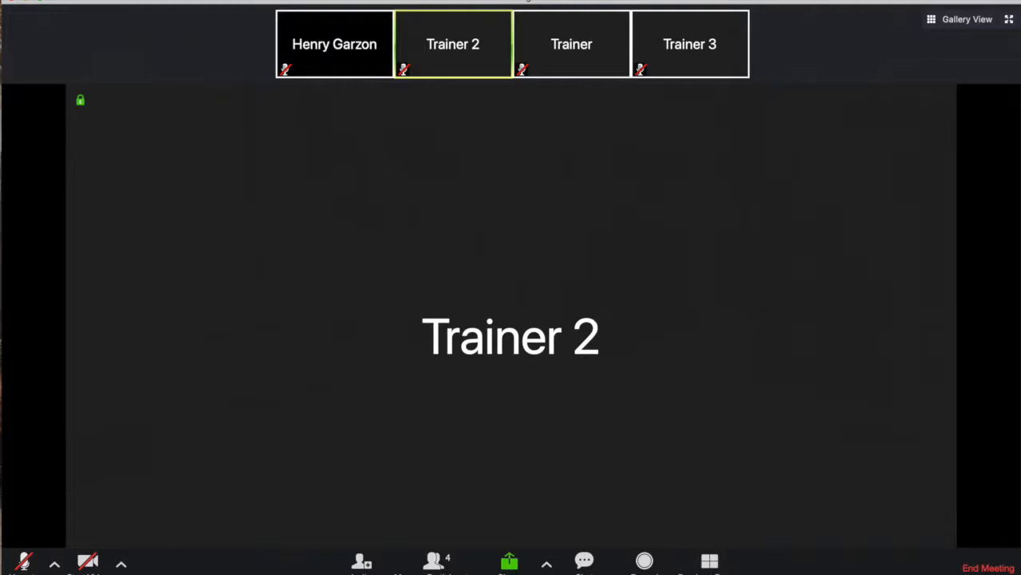
Create 2 breakout rooms with automatic assignment: Trainer and Trainer 3 in Room 1, Trainer 2 in Room 2.
{"action": "left_click", "coordinate": [709, 562]}
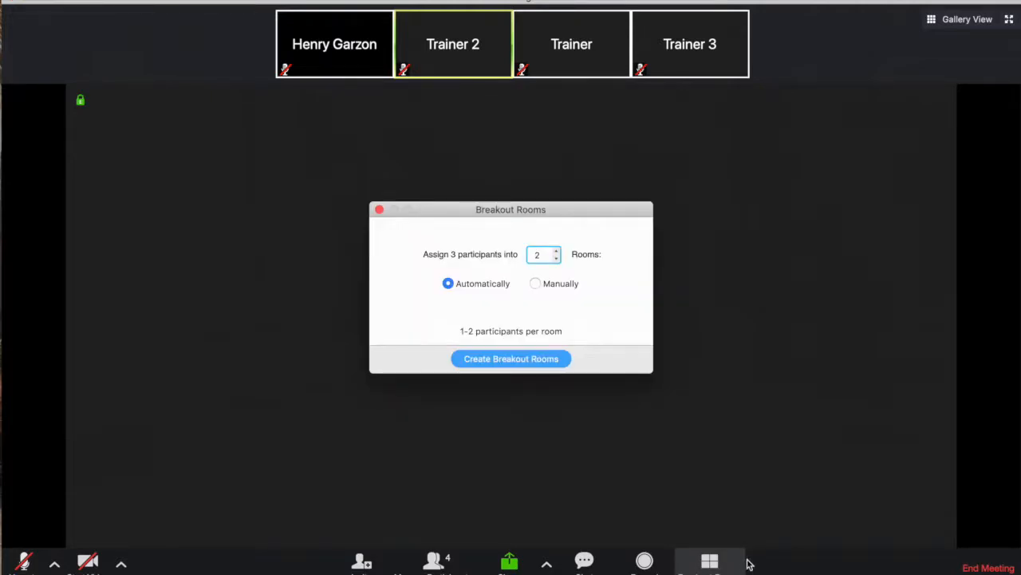
{"action": "mouse_move", "coordinate": [616, 310]}
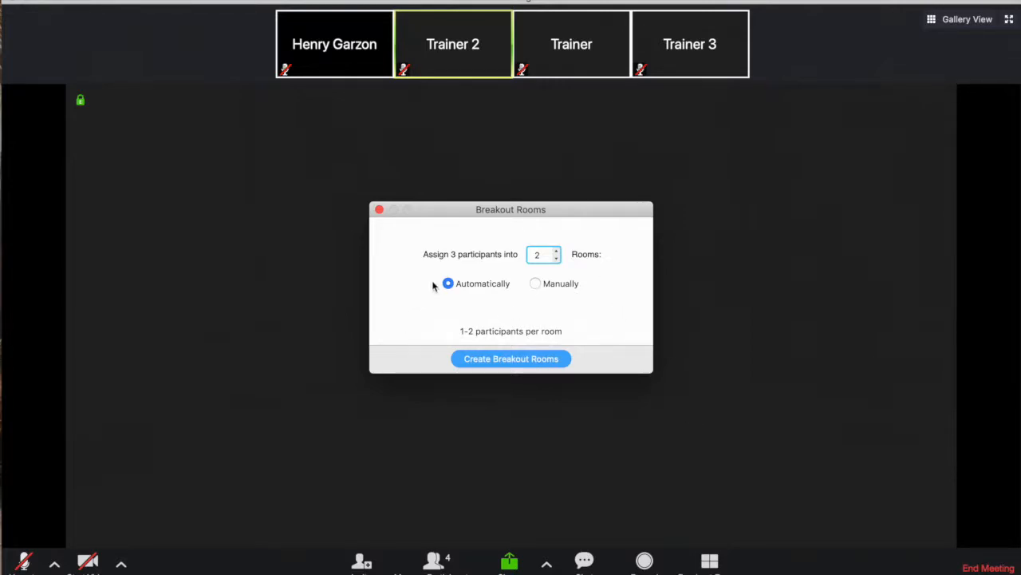
{"action": "mouse_move", "coordinate": [514, 272]}
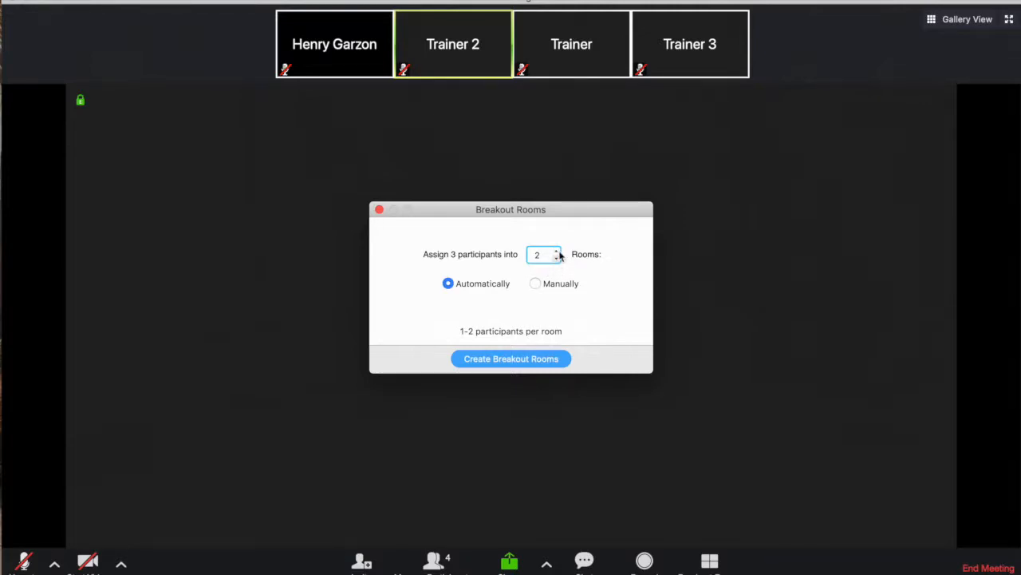
{"action": "left_click", "coordinate": [556, 250]}
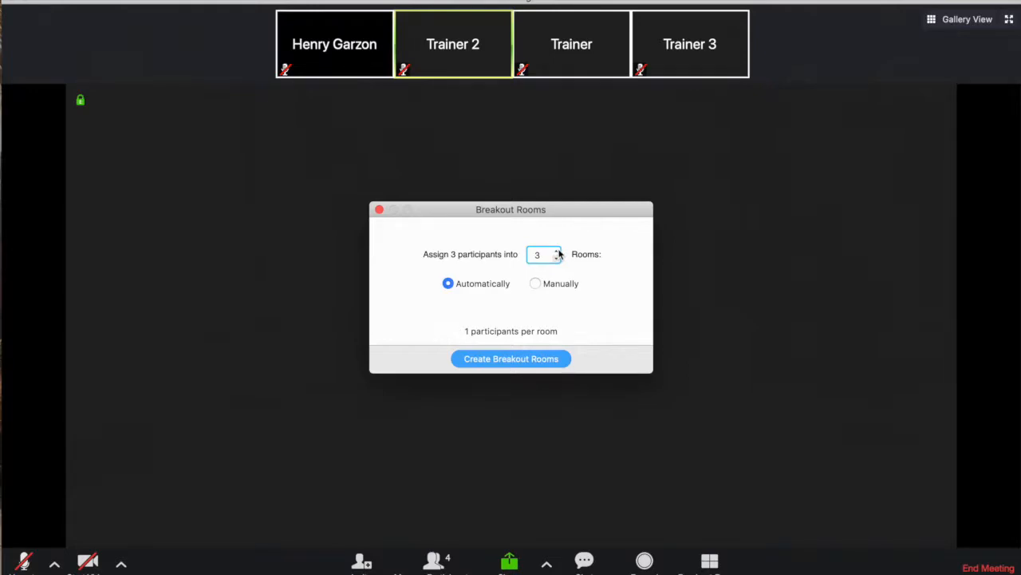
{"action": "left_click", "coordinate": [555, 251]}
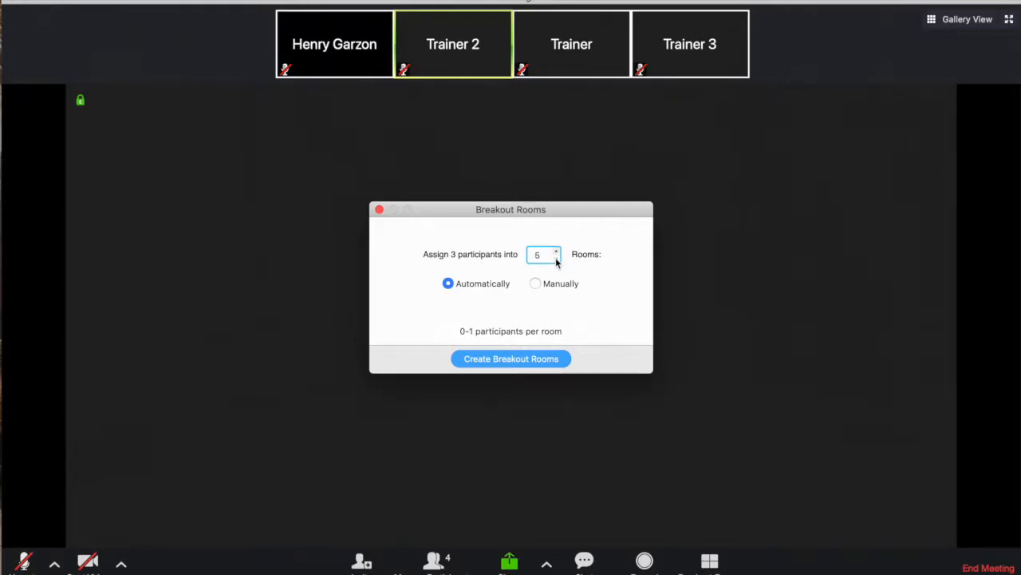
{"action": "left_click", "coordinate": [555, 259]}
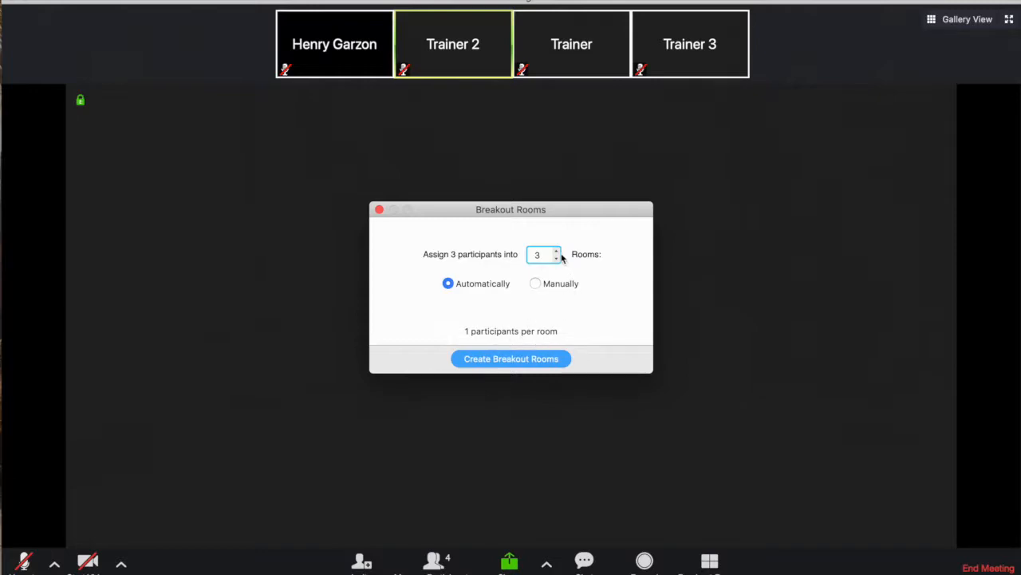
{"action": "left_click", "coordinate": [555, 251]}
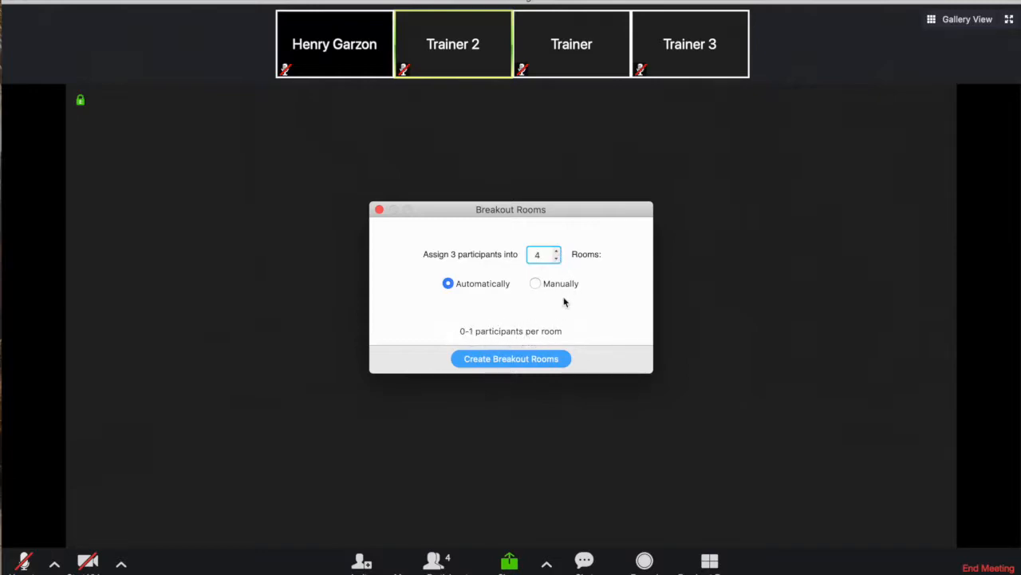
{"action": "mouse_move", "coordinate": [453, 258]}
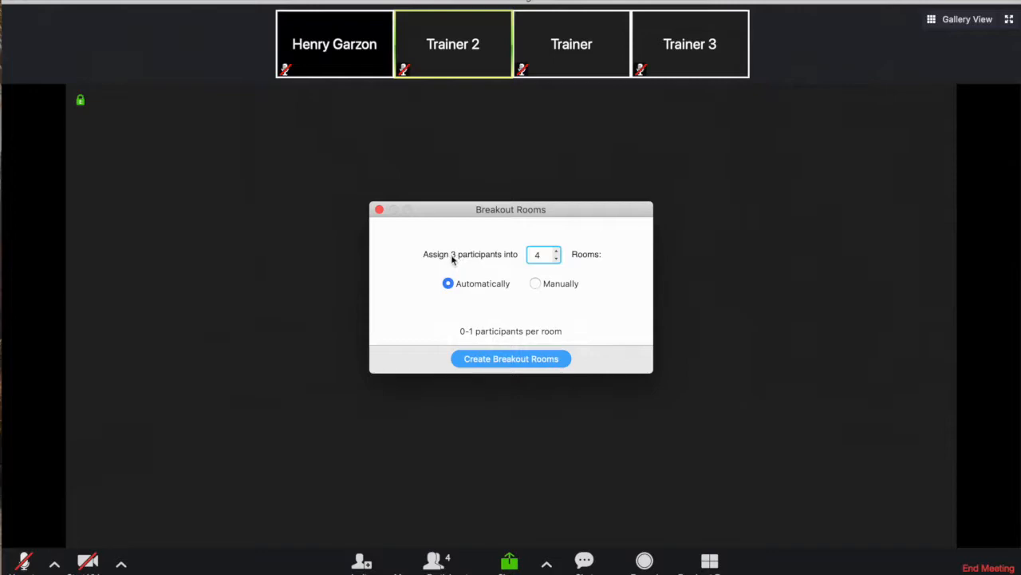
{"action": "mouse_move", "coordinate": [456, 263]}
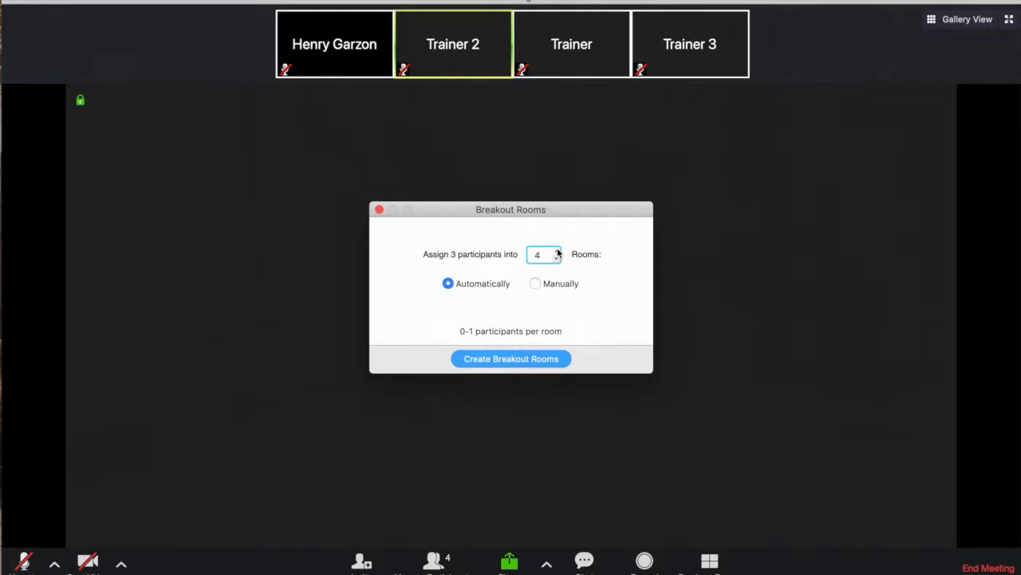
{"action": "left_click", "coordinate": [555, 258]}
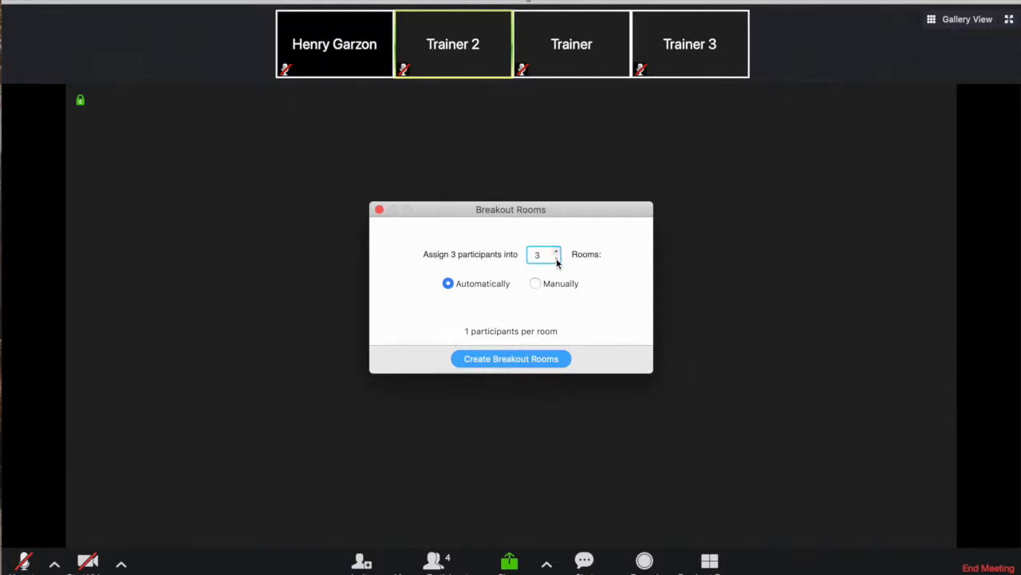
{"action": "left_click", "coordinate": [555, 258]}
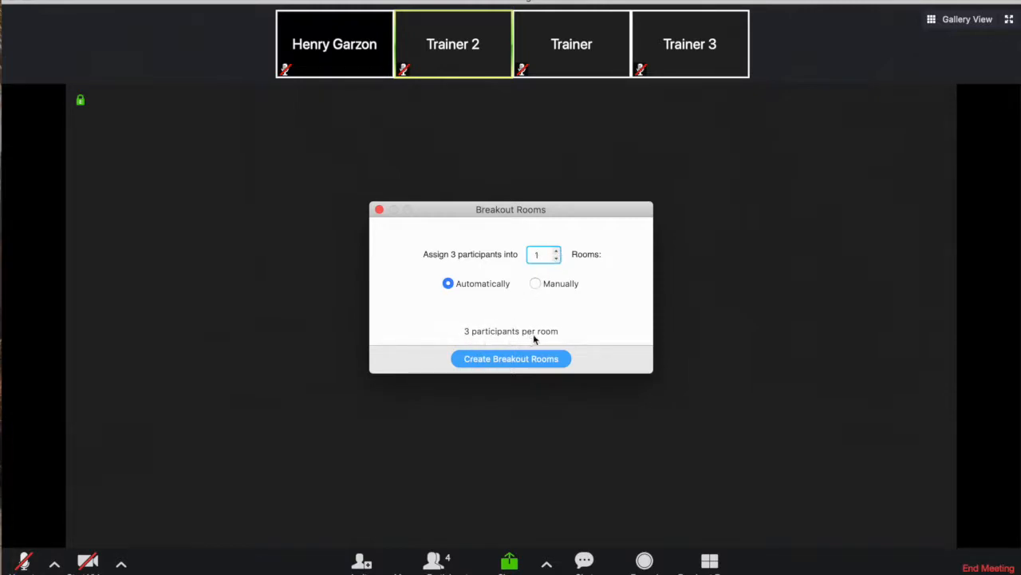
{"action": "left_click", "coordinate": [555, 250]}
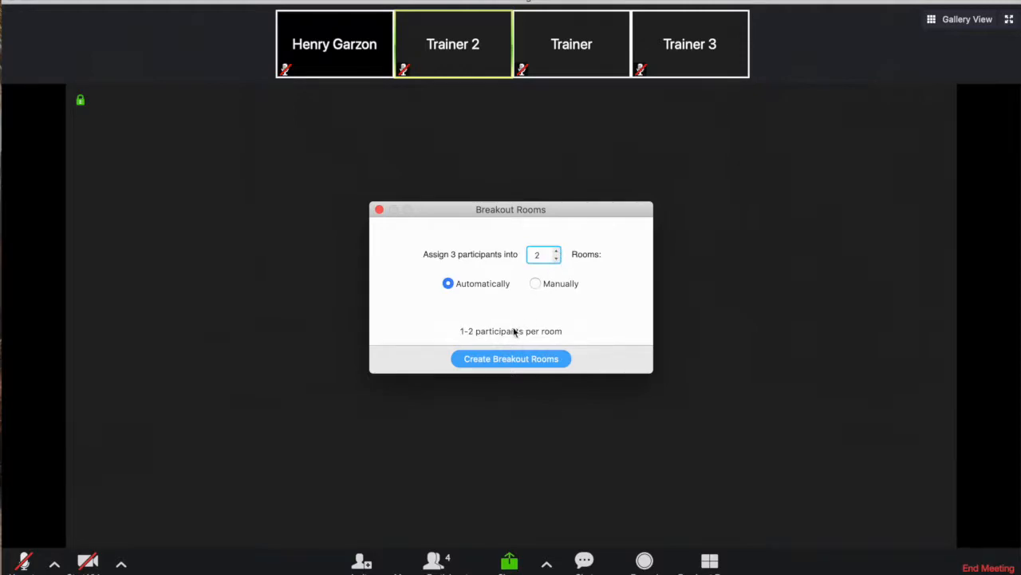
{"action": "mouse_move", "coordinate": [551, 338]}
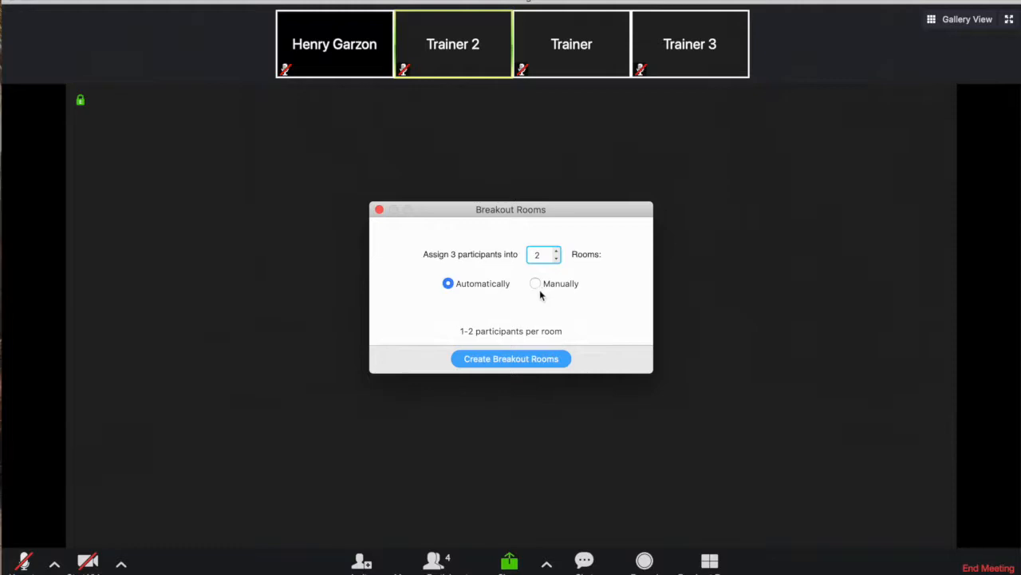
{"action": "left_click", "coordinate": [511, 357]}
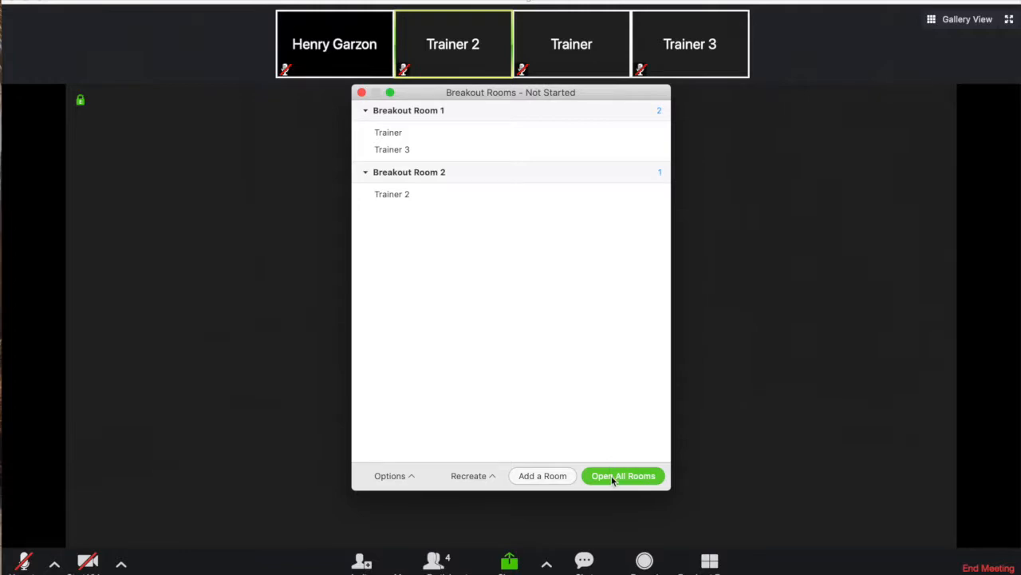
Open all breakout rooms so the three trainers join their assigned rooms.
{"action": "left_click", "coordinate": [622, 476]}
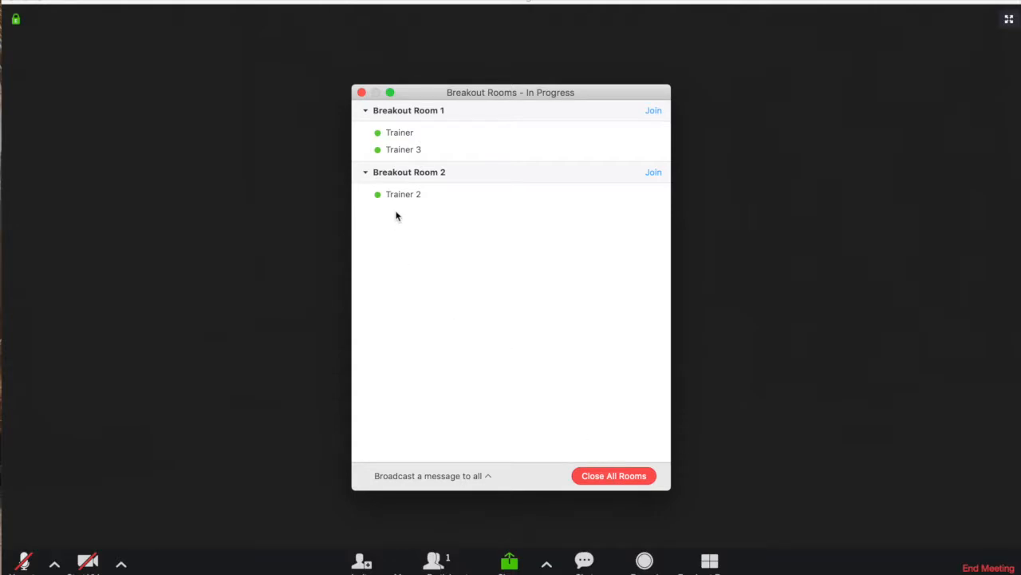
{"action": "mouse_move", "coordinate": [399, 133]}
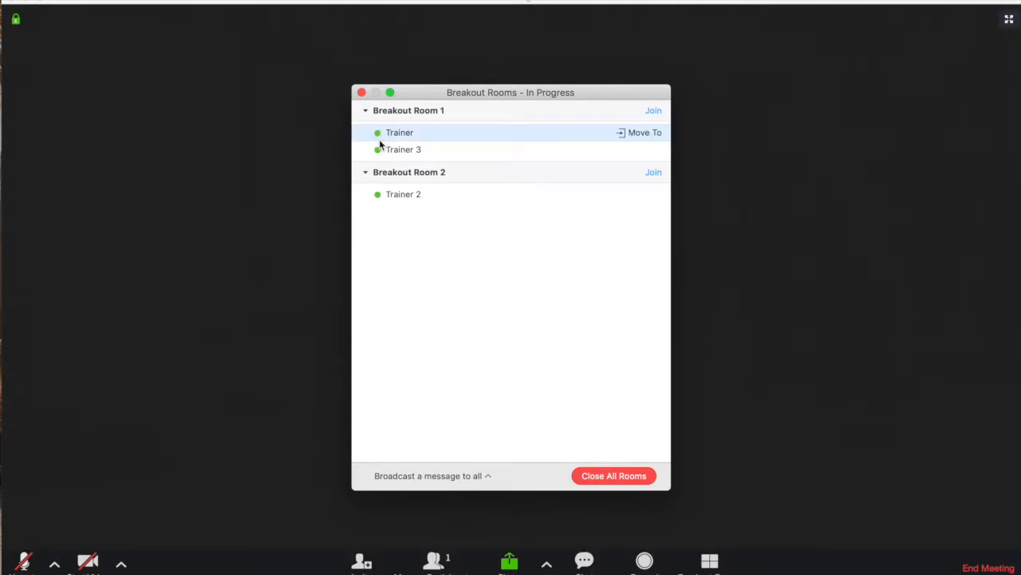
{"action": "mouse_move", "coordinate": [389, 233]}
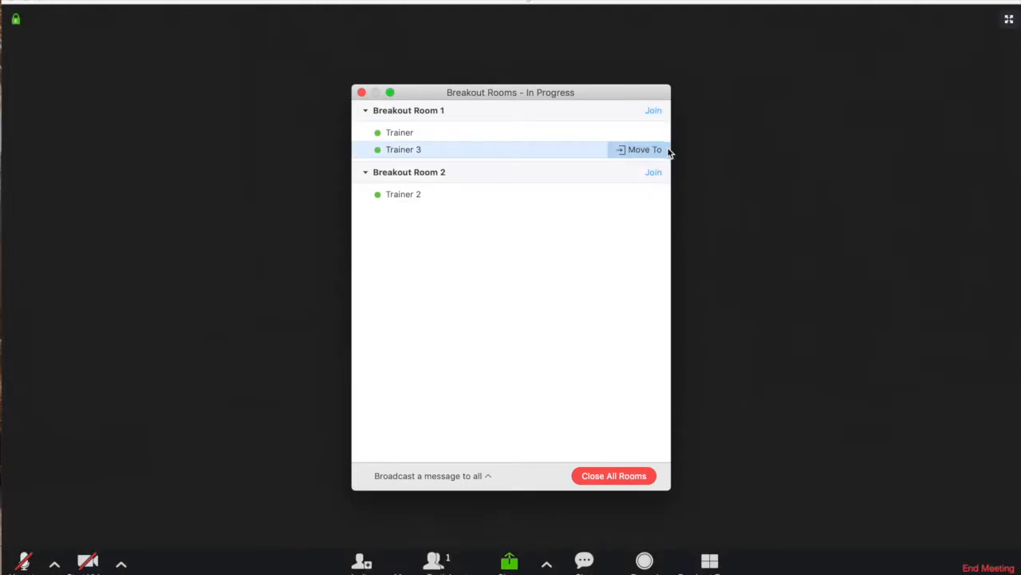
{"action": "mouse_move", "coordinate": [655, 227]}
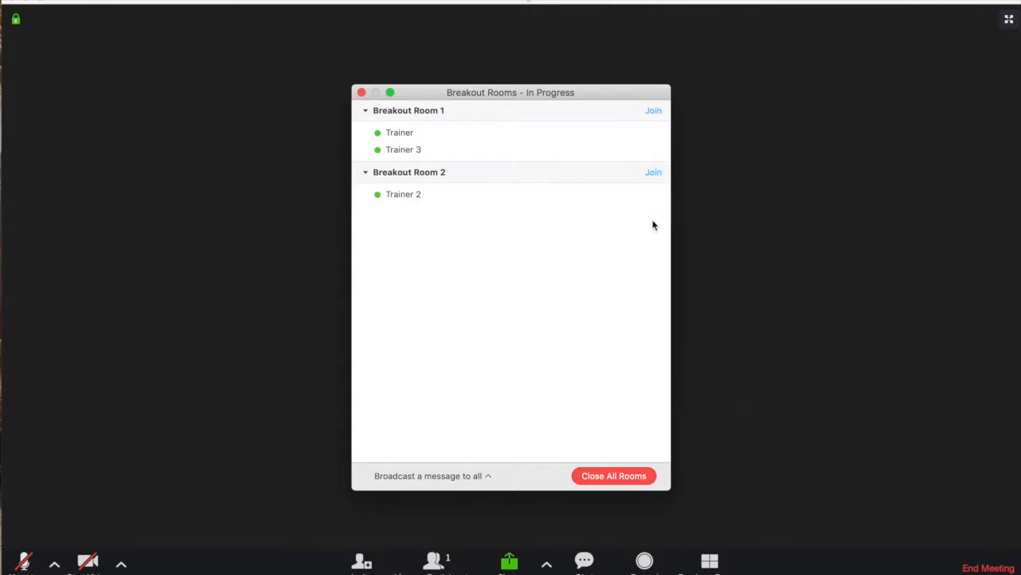
{"action": "mouse_move", "coordinate": [655, 172]}
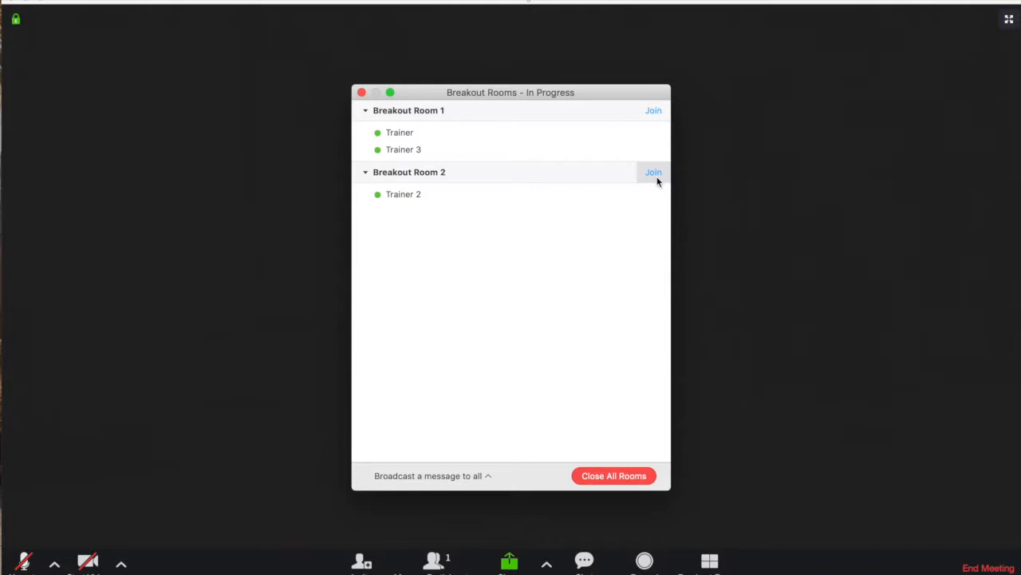
Join Breakout Room 2 as host alongside Trainer 2.
{"action": "left_click", "coordinate": [653, 172]}
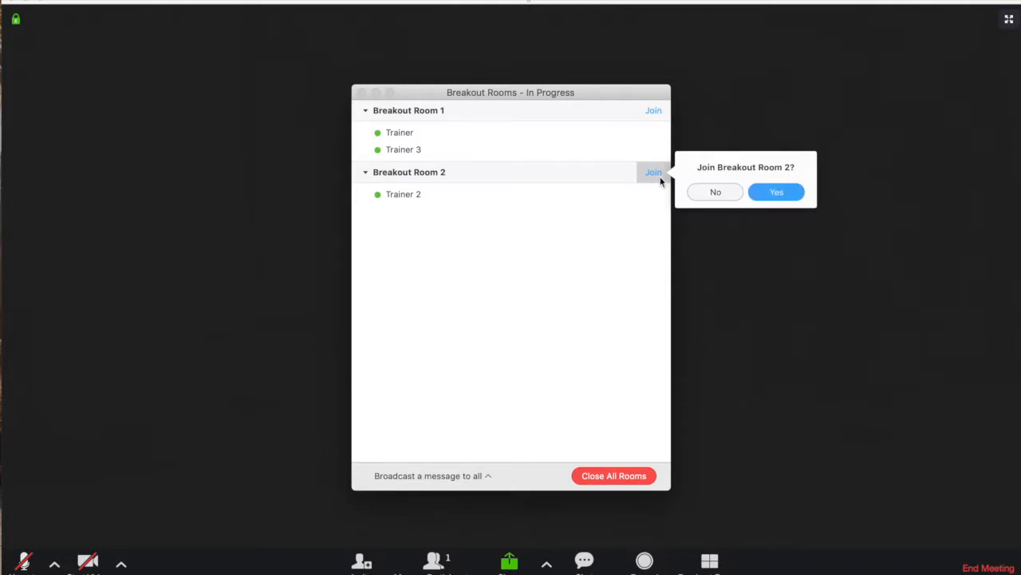
{"action": "left_click", "coordinate": [776, 191]}
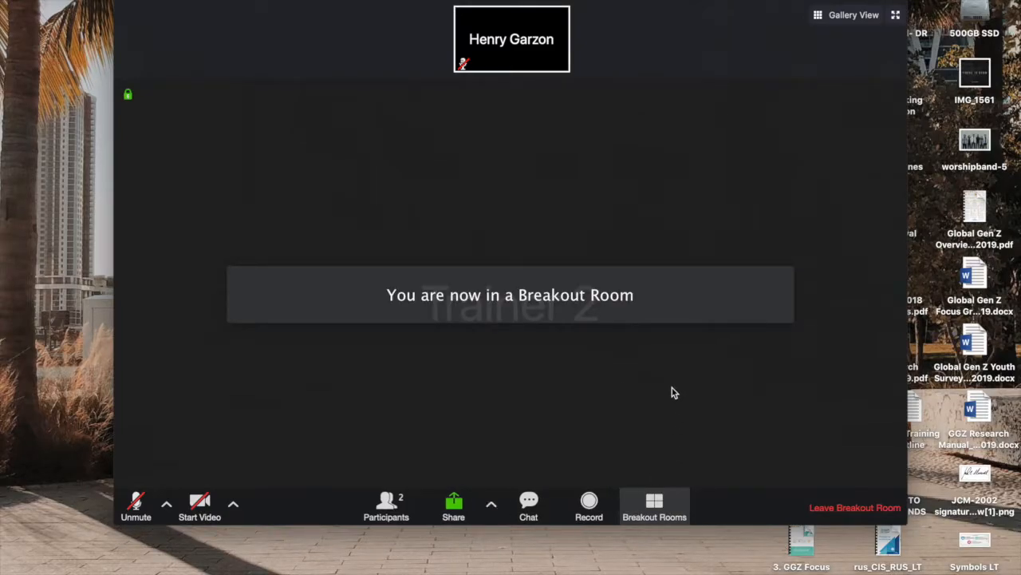
{"action": "mouse_move", "coordinate": [661, 431]}
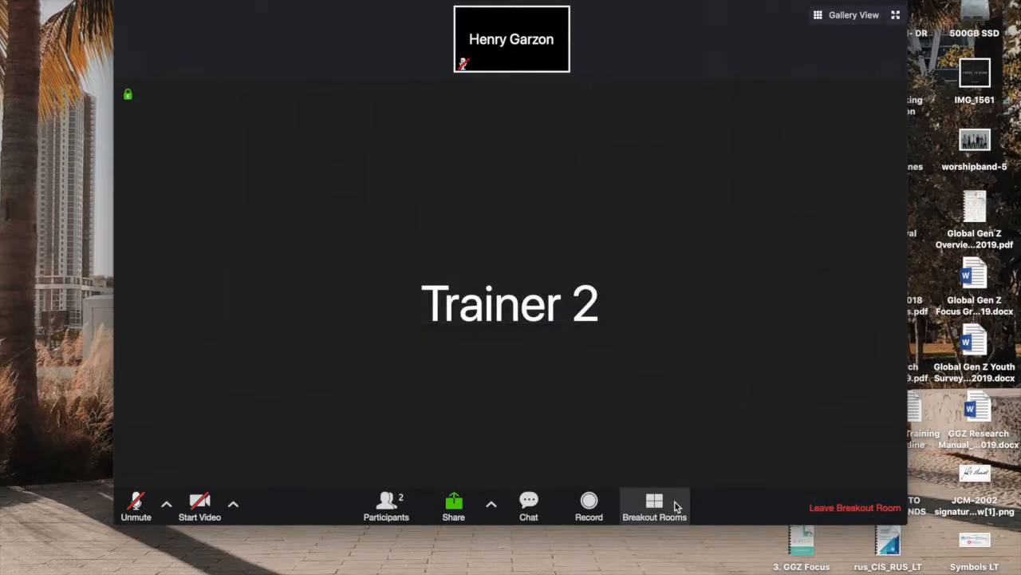
Move the host into Breakout Room 1 with Trainer and Trainer 3.
{"action": "left_click", "coordinate": [655, 504]}
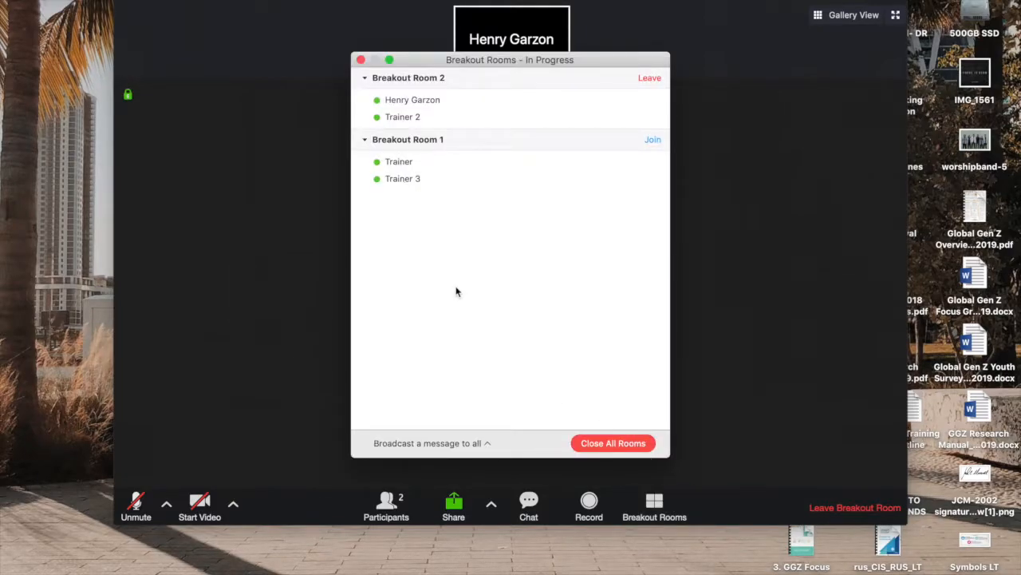
{"action": "mouse_move", "coordinate": [677, 146]}
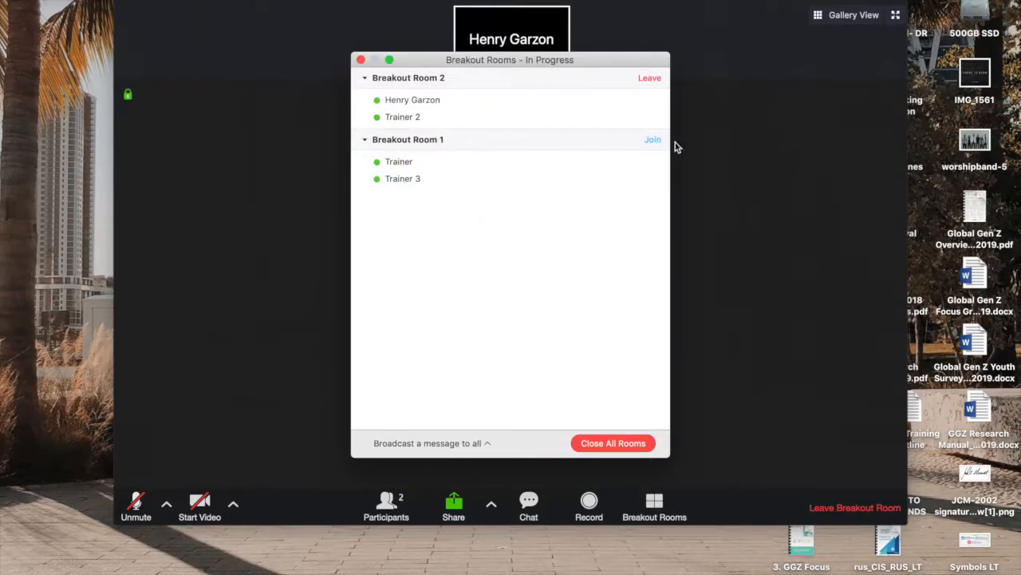
{"action": "left_click", "coordinate": [653, 138]}
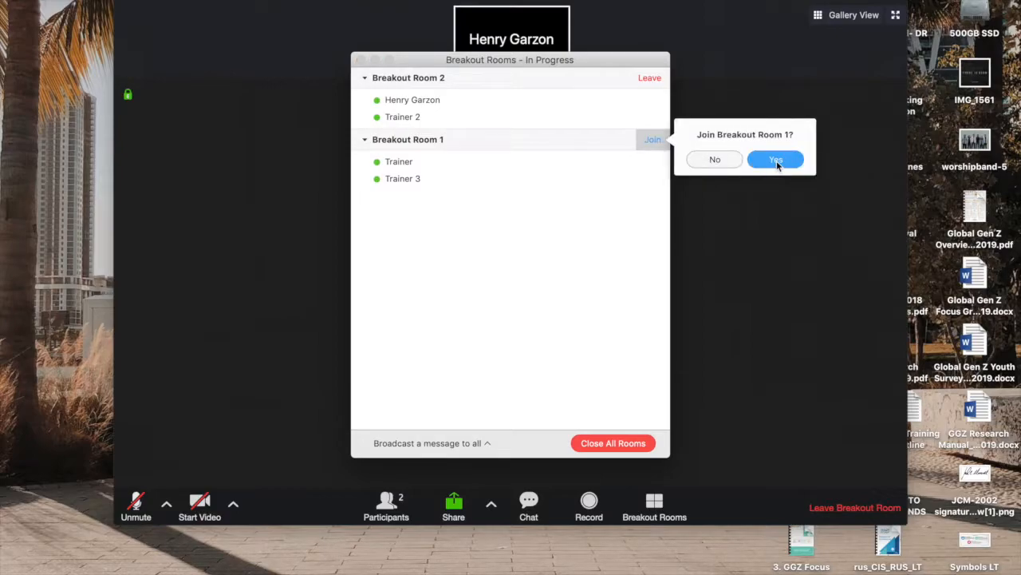
{"action": "left_click", "coordinate": [776, 160]}
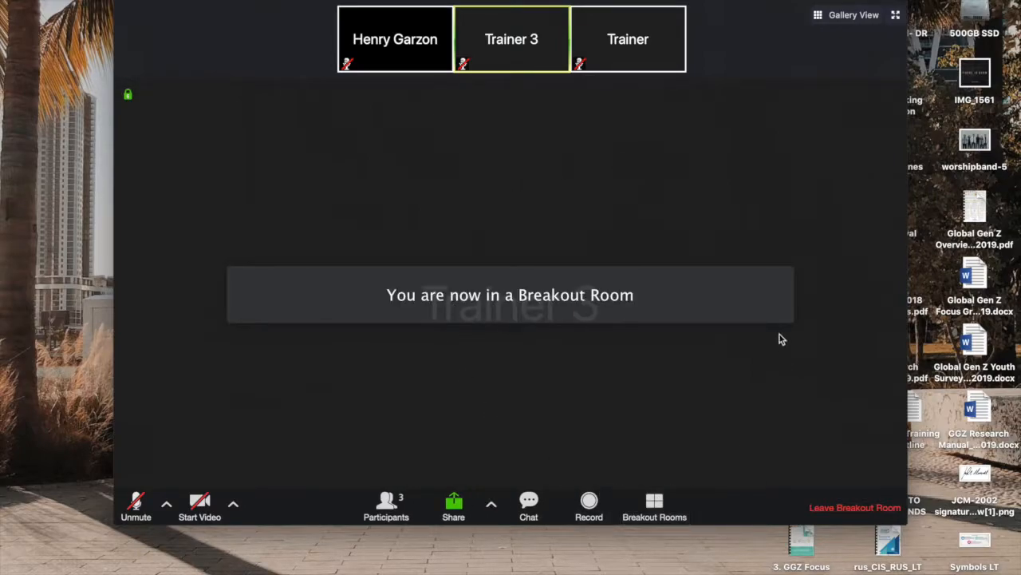
{"action": "mouse_move", "coordinate": [654, 503]}
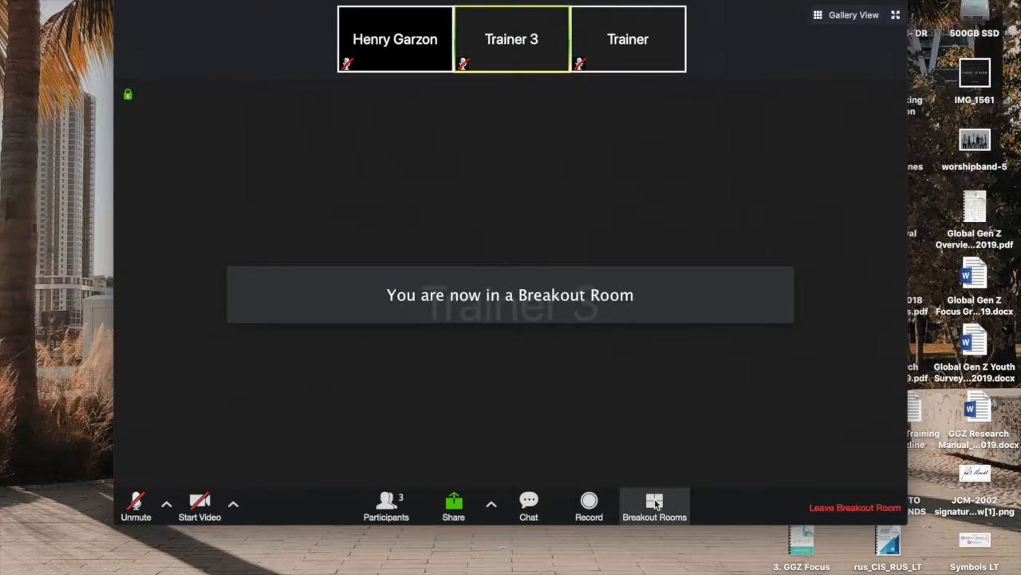
Leave Breakout Room 1 and return to the main session.
{"action": "left_click", "coordinate": [654, 507]}
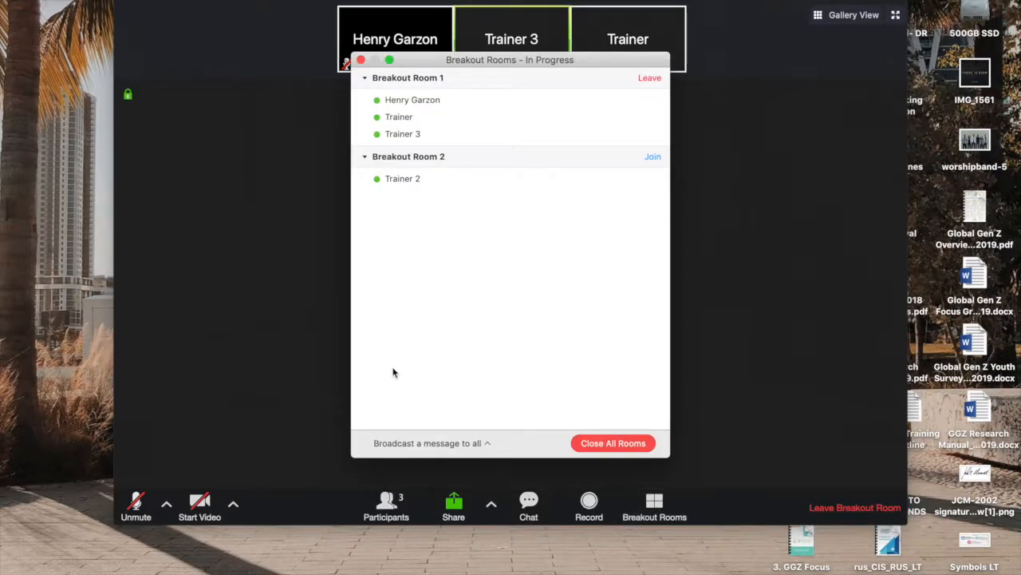
{"action": "mouse_move", "coordinate": [653, 157]}
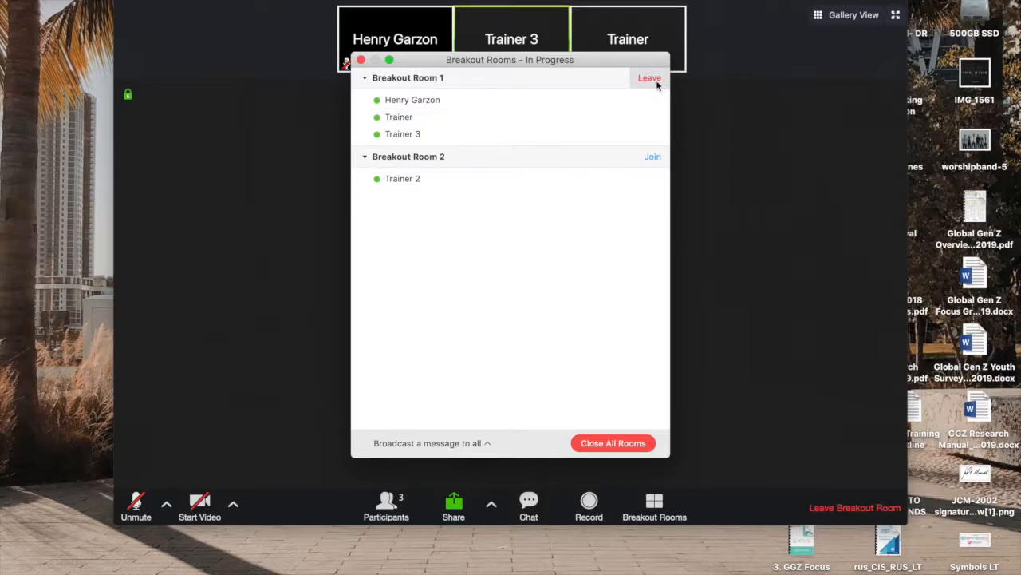
{"action": "left_click", "coordinate": [650, 76]}
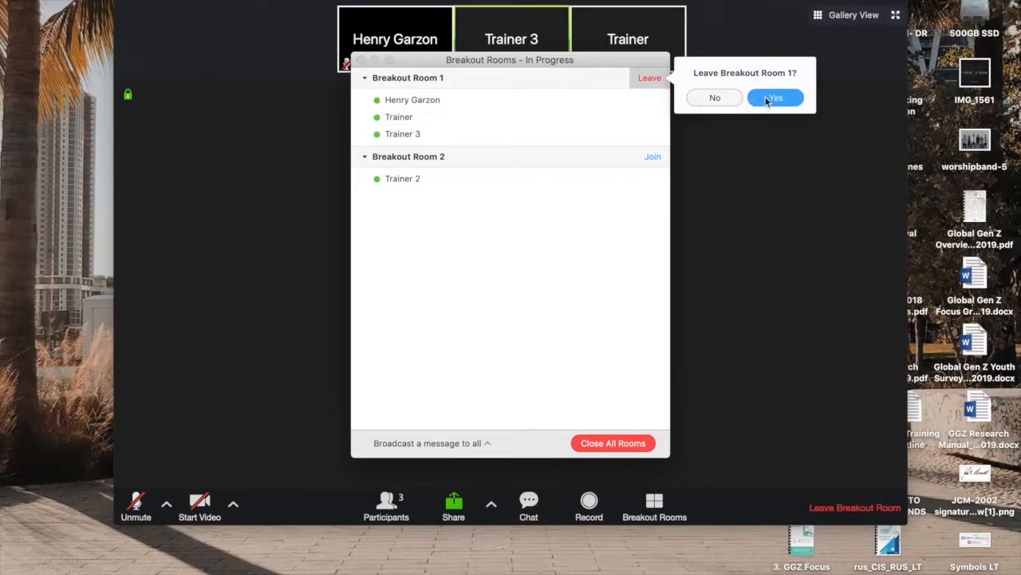
{"action": "left_click", "coordinate": [774, 97]}
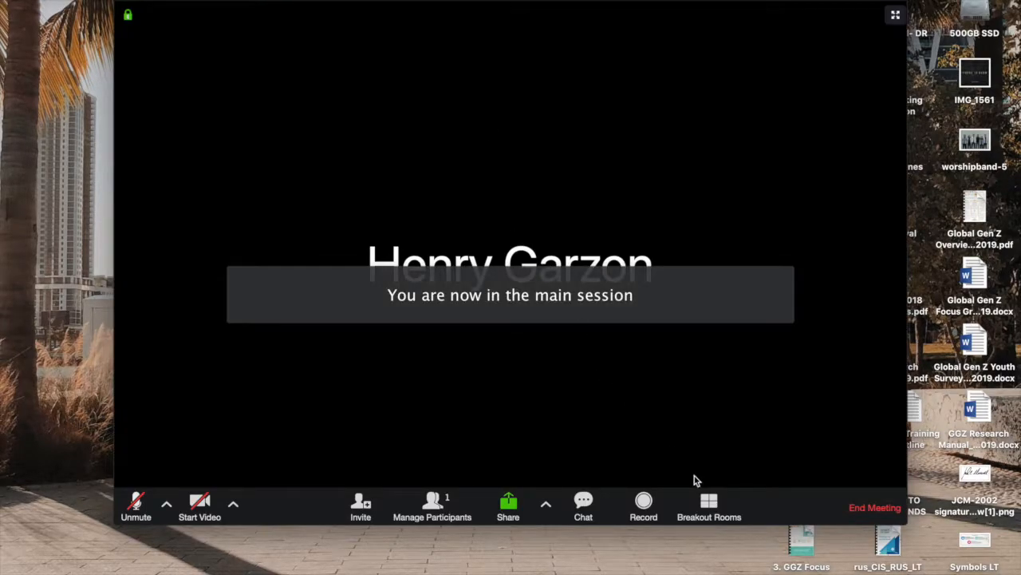
Broadcast the message '2 minutes left' to all breakout rooms.
{"action": "left_click", "coordinate": [708, 508]}
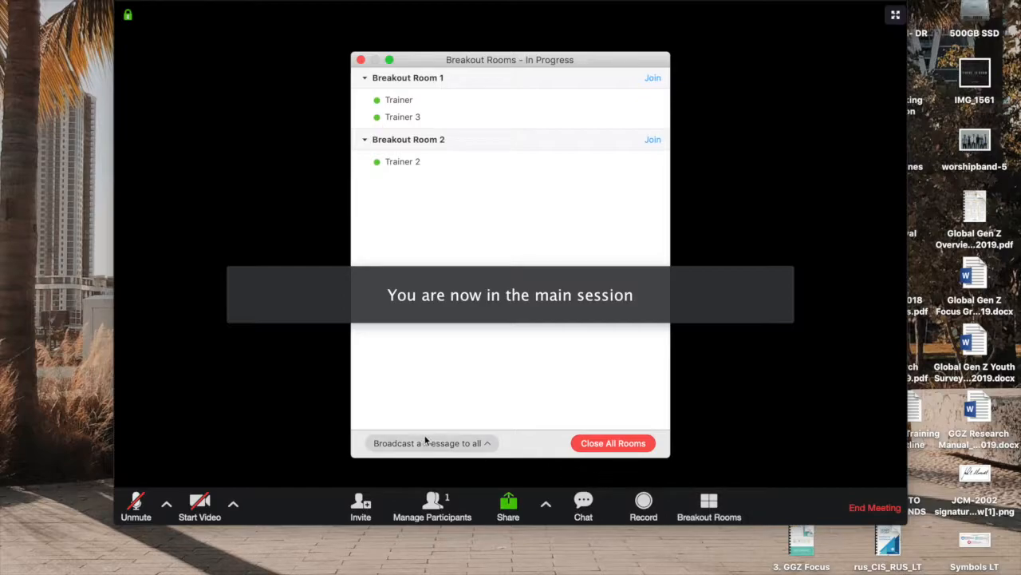
{"action": "left_click", "coordinate": [427, 444]}
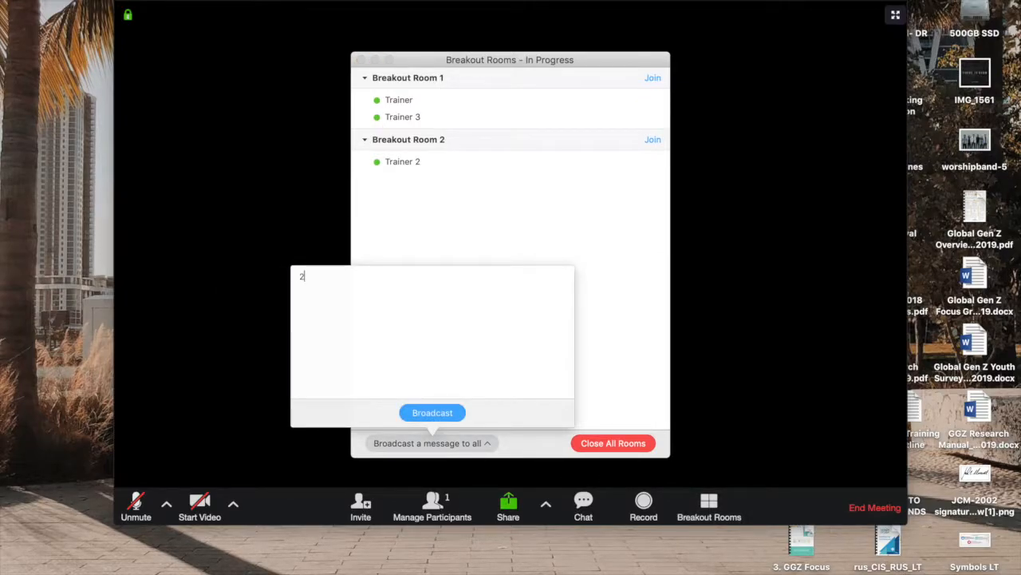
{"action": "type", "text": "minutes"}
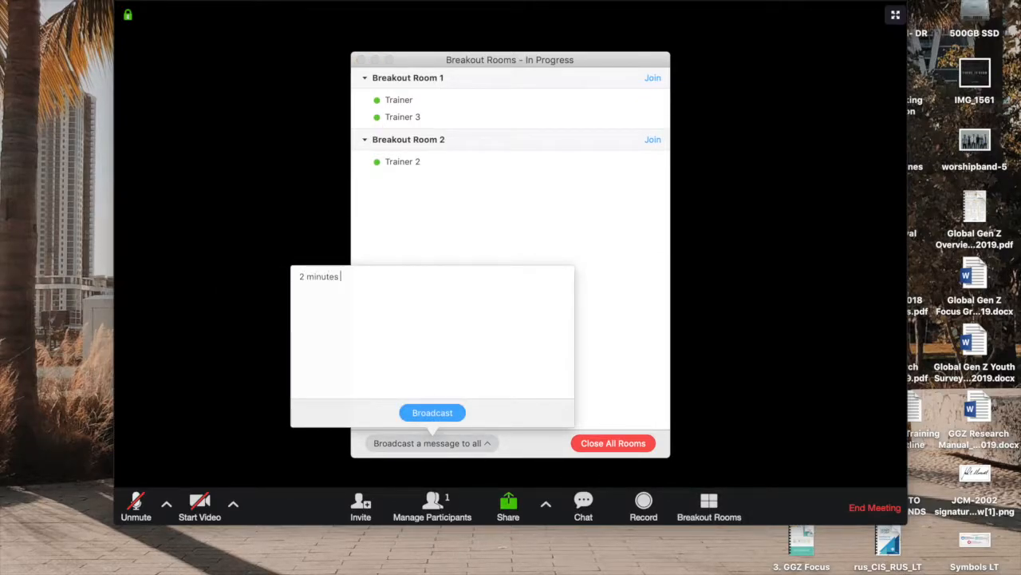
{"action": "type", "text": "left"}
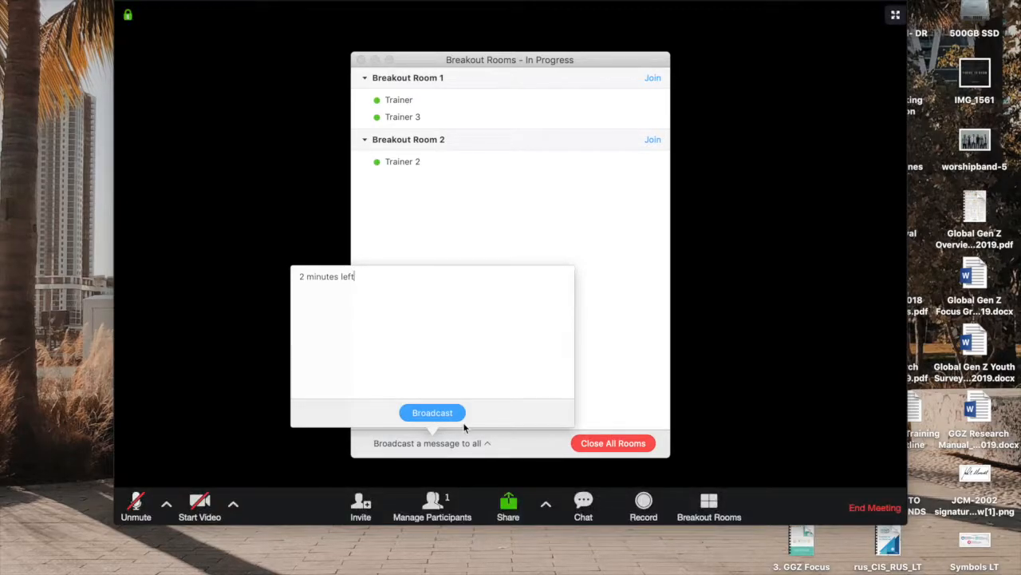
{"action": "left_click", "coordinate": [431, 412]}
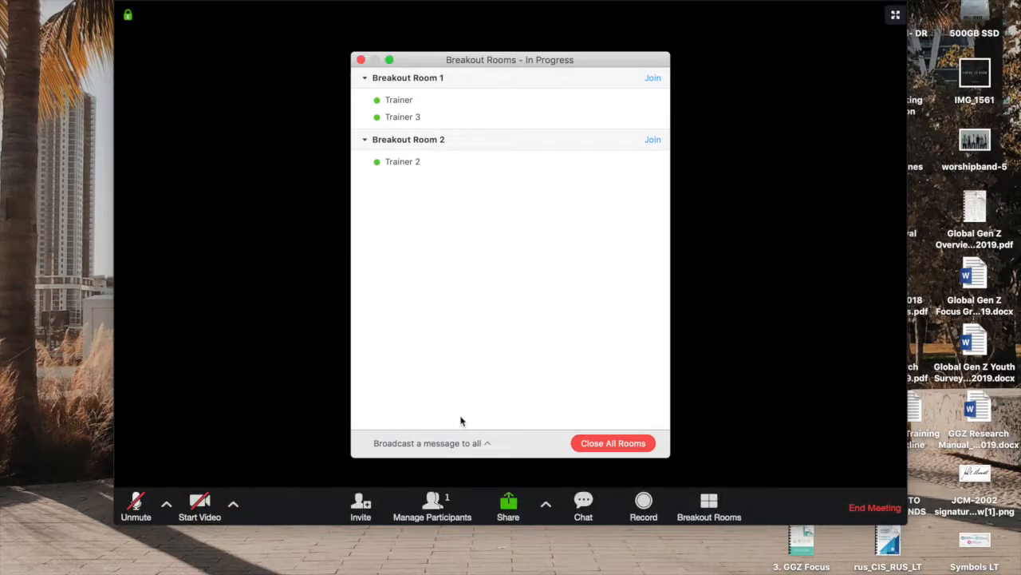
{"action": "mouse_move", "coordinate": [513, 392]}
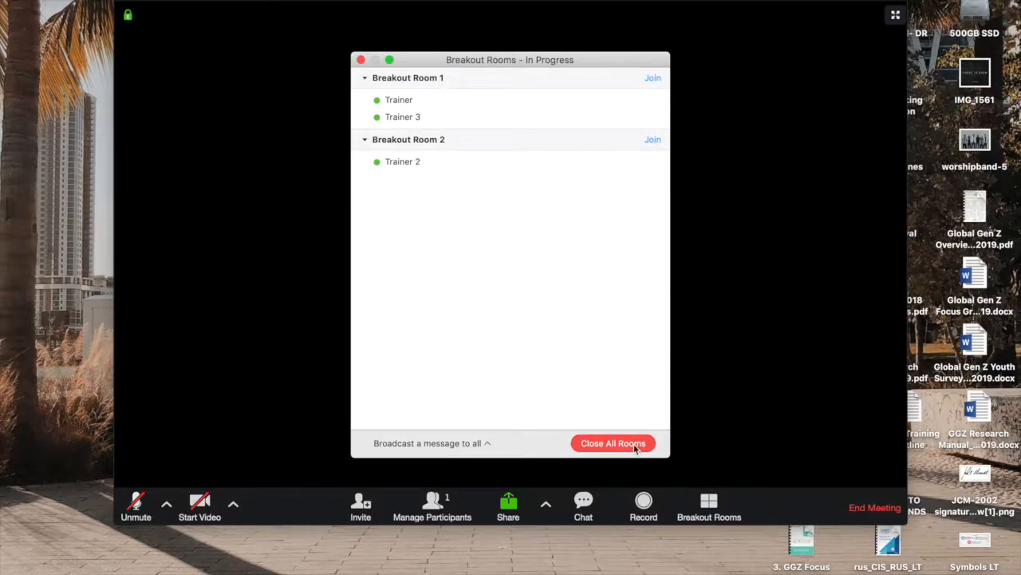
Close all breakout rooms, returning every participant to the main session.
{"action": "left_click", "coordinate": [612, 444]}
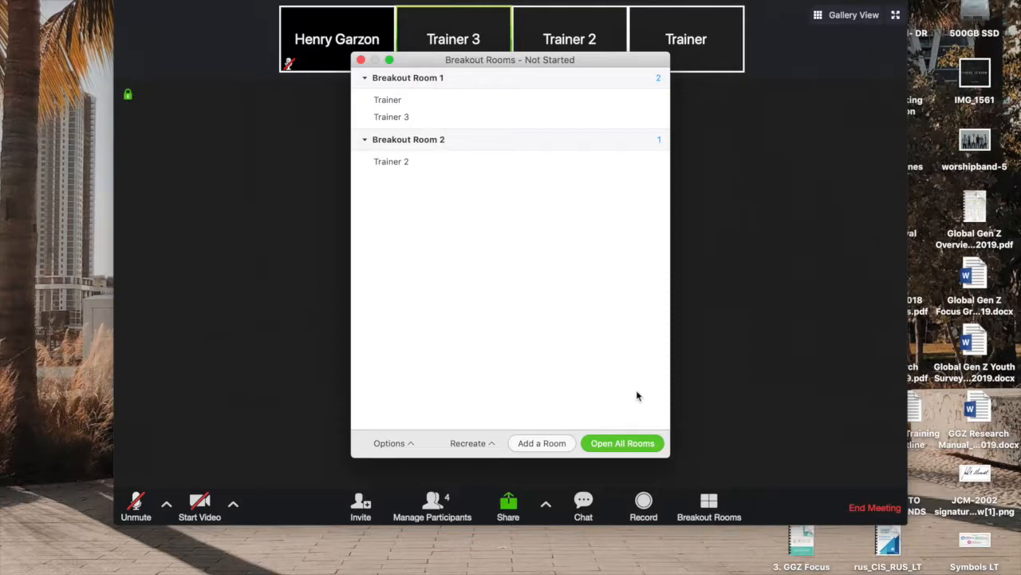
{"action": "mouse_move", "coordinate": [509, 422]}
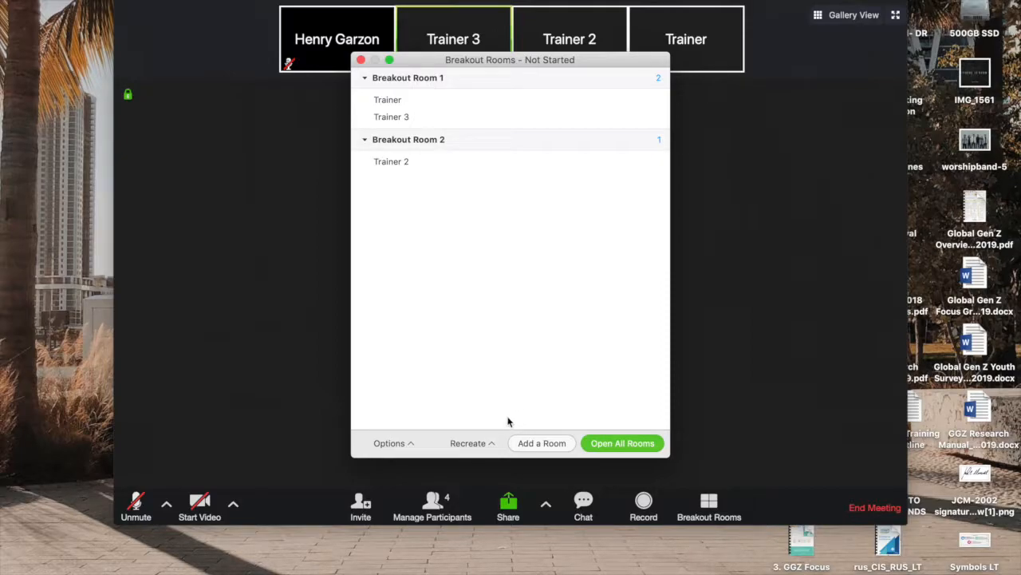
Start recreating the rooms with 3 participants split automatically into 2 rooms.
{"action": "left_click", "coordinate": [468, 444]}
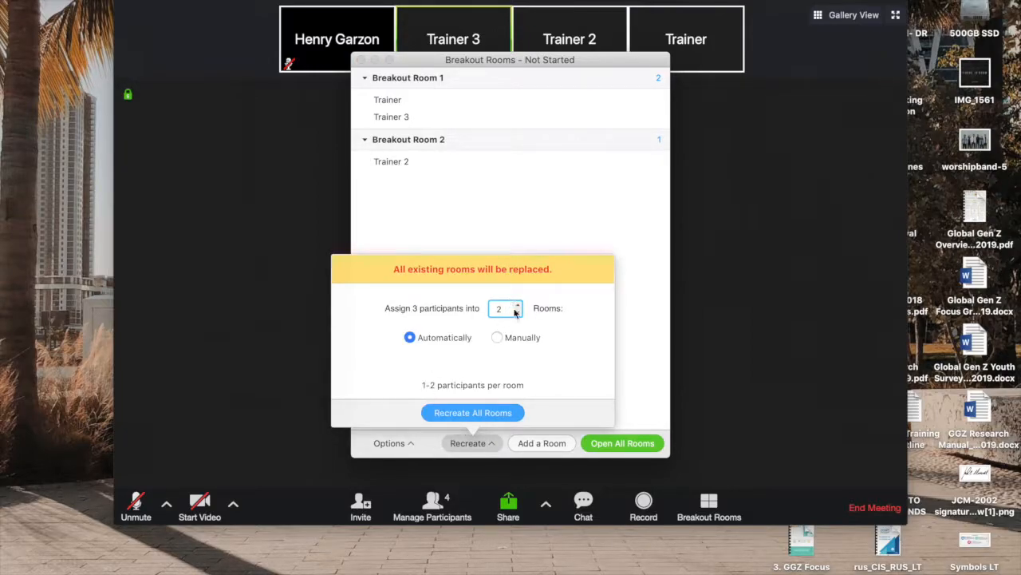
{"action": "mouse_move", "coordinate": [501, 400]}
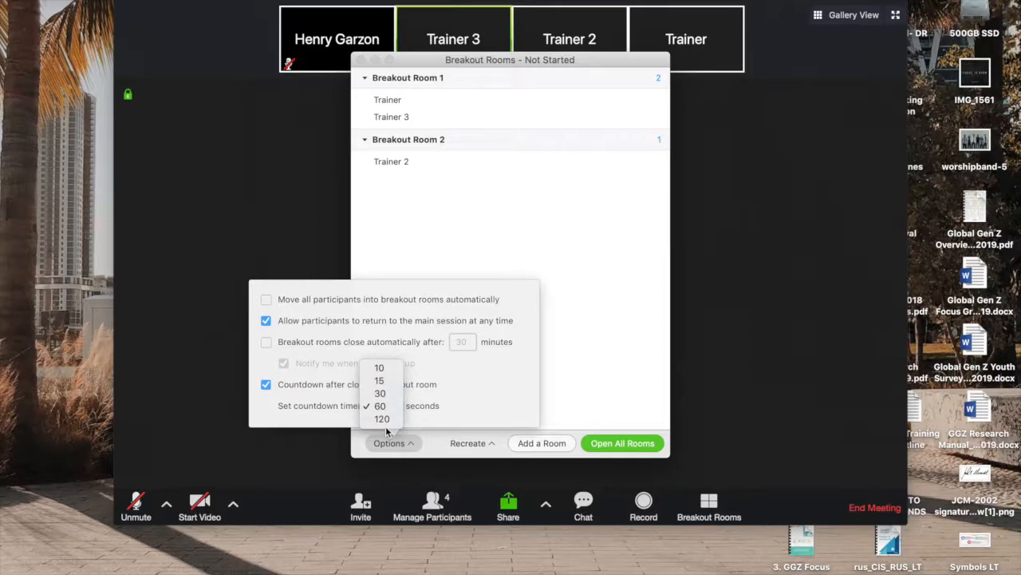
{"action": "mouse_move", "coordinate": [380, 393]}
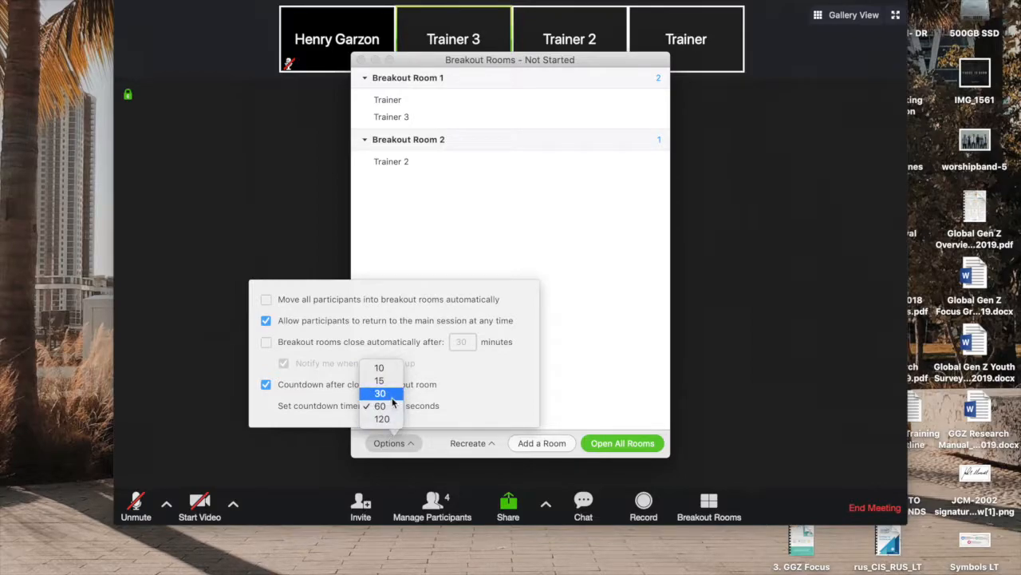
Set a 10-second countdown and make rooms close automatically after 30 minutes, participants still returning anytime.
{"action": "left_click", "coordinate": [380, 405]}
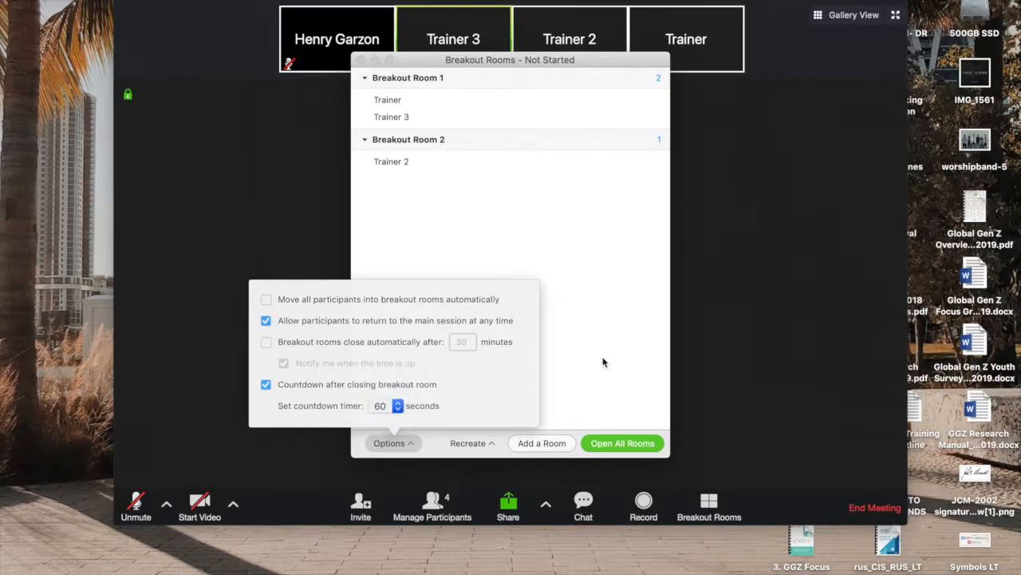
{"action": "left_click", "coordinate": [399, 408]}
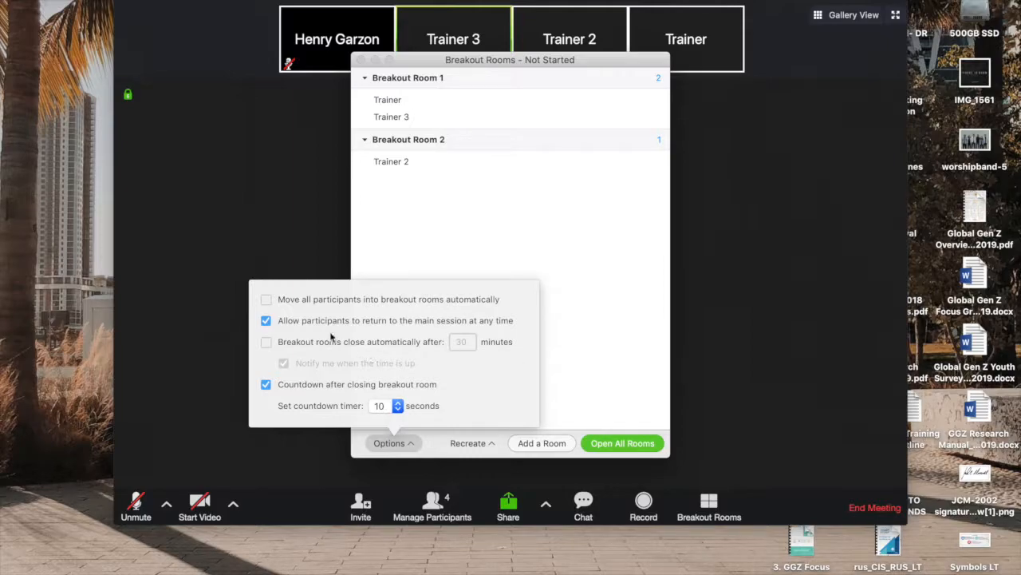
{"action": "left_click", "coordinate": [265, 298]}
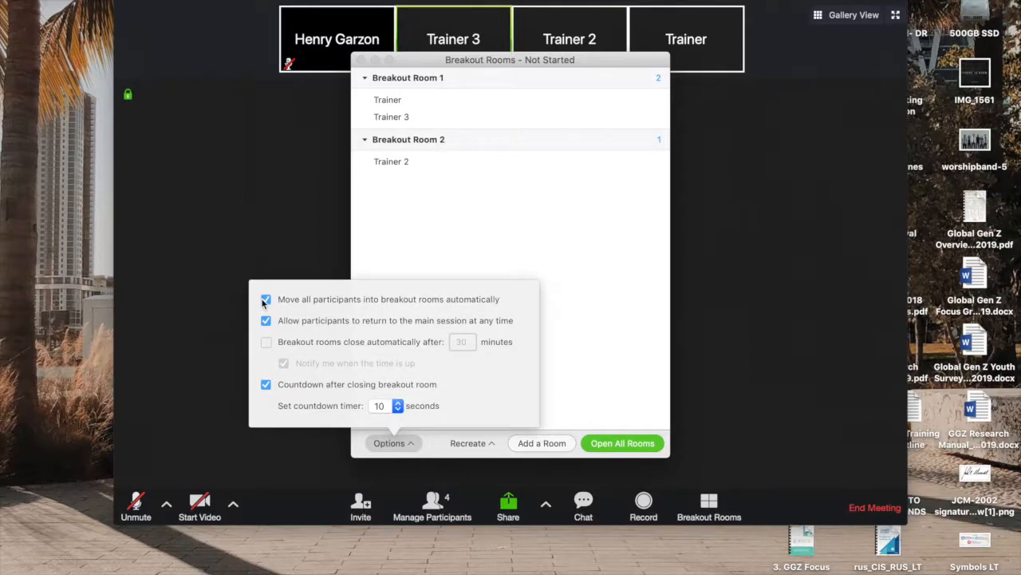
{"action": "left_click", "coordinate": [265, 341]}
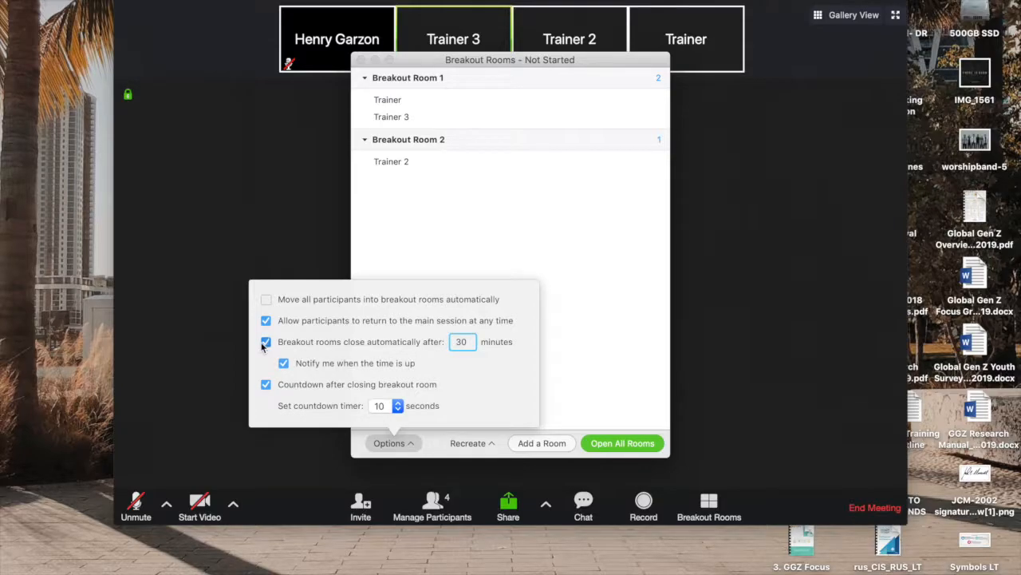
{"action": "left_click", "coordinate": [265, 341]}
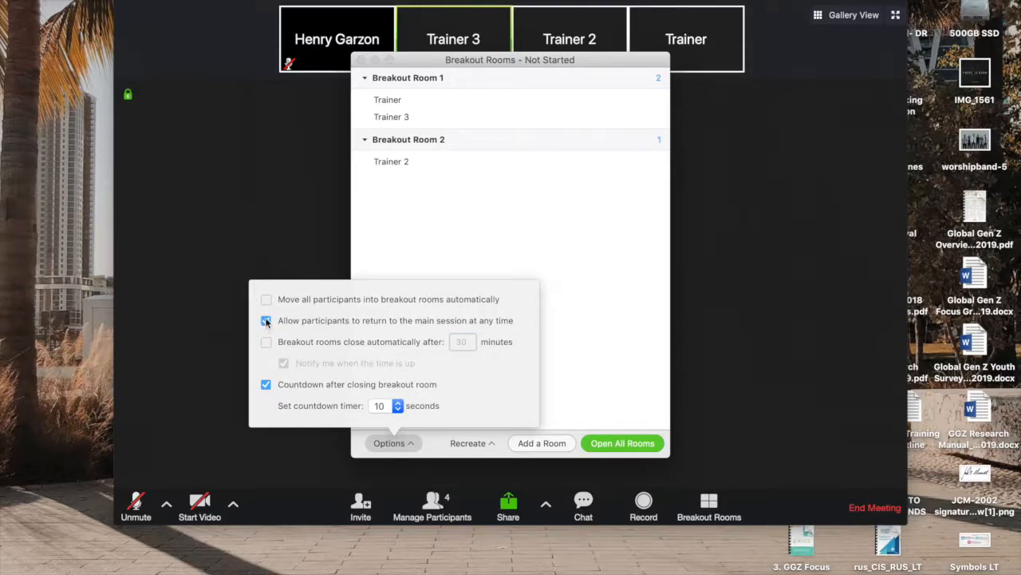
{"action": "left_click", "coordinate": [264, 320]}
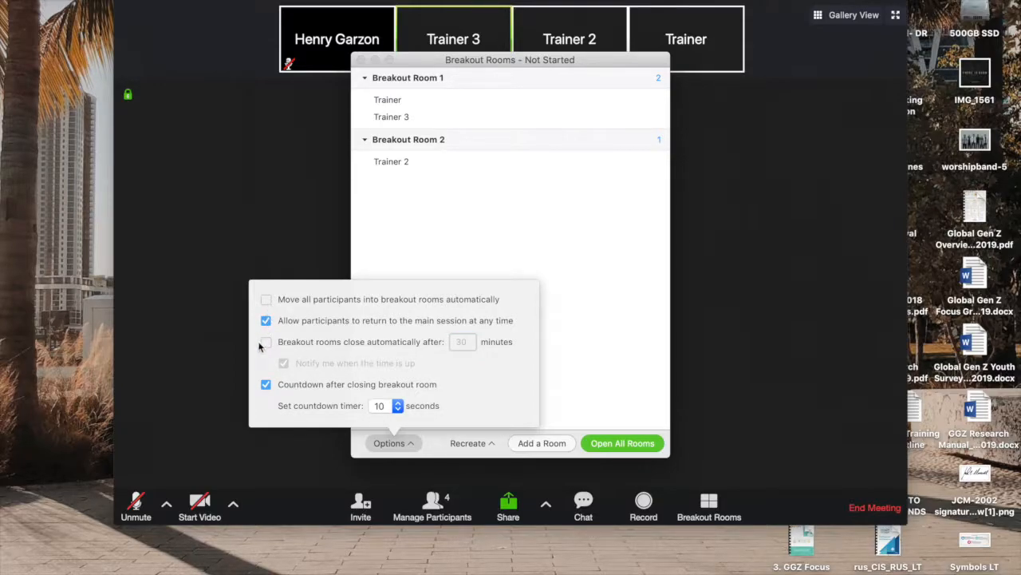
{"action": "left_click", "coordinate": [265, 342]}
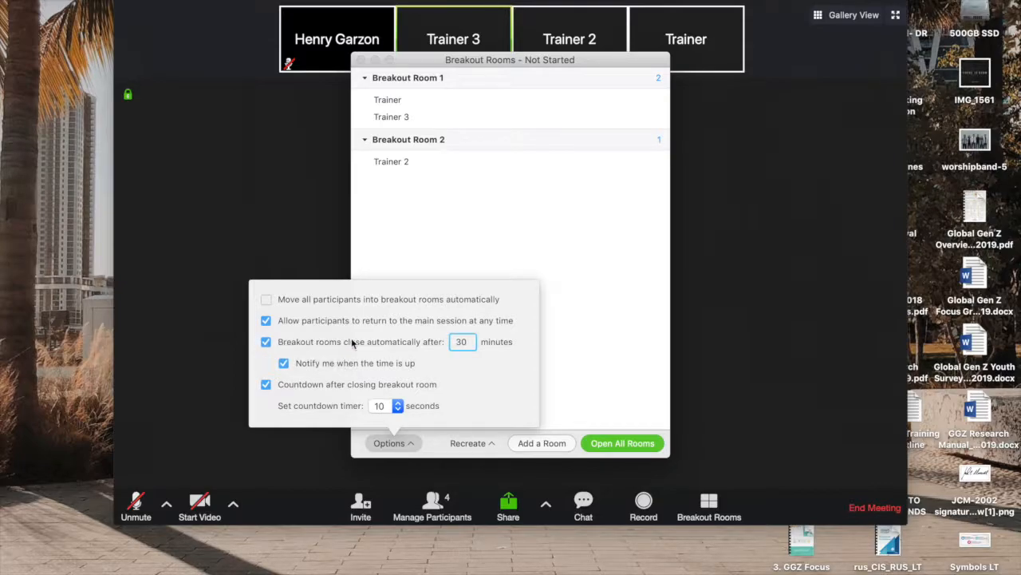
{"action": "left_click", "coordinate": [265, 341]}
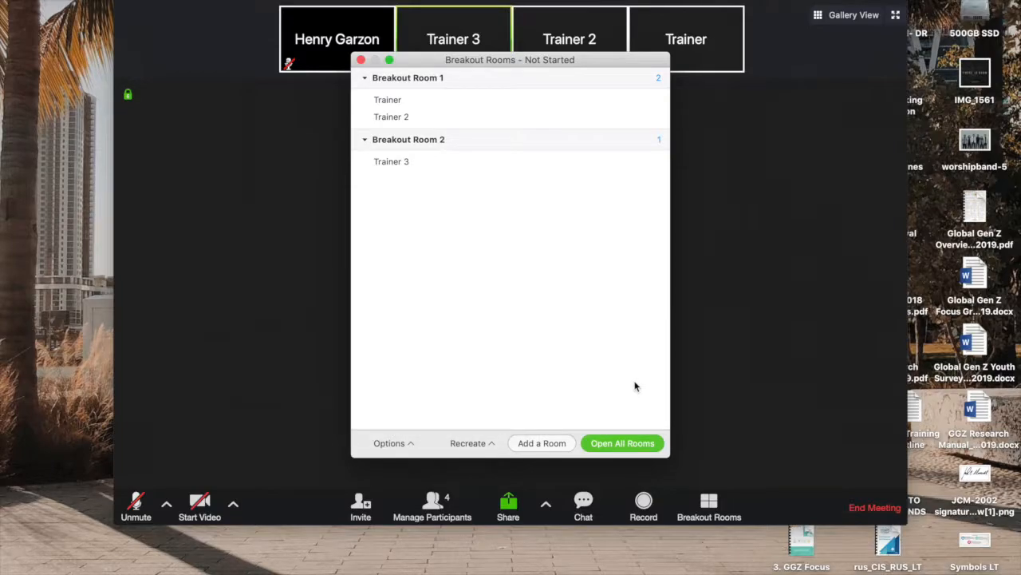
{"action": "mouse_move", "coordinate": [533, 422]}
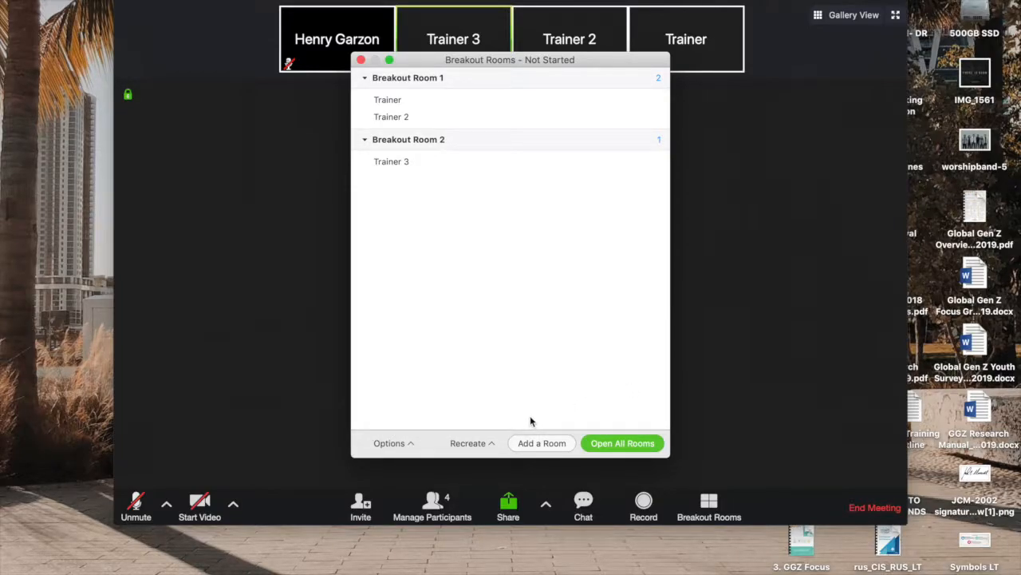